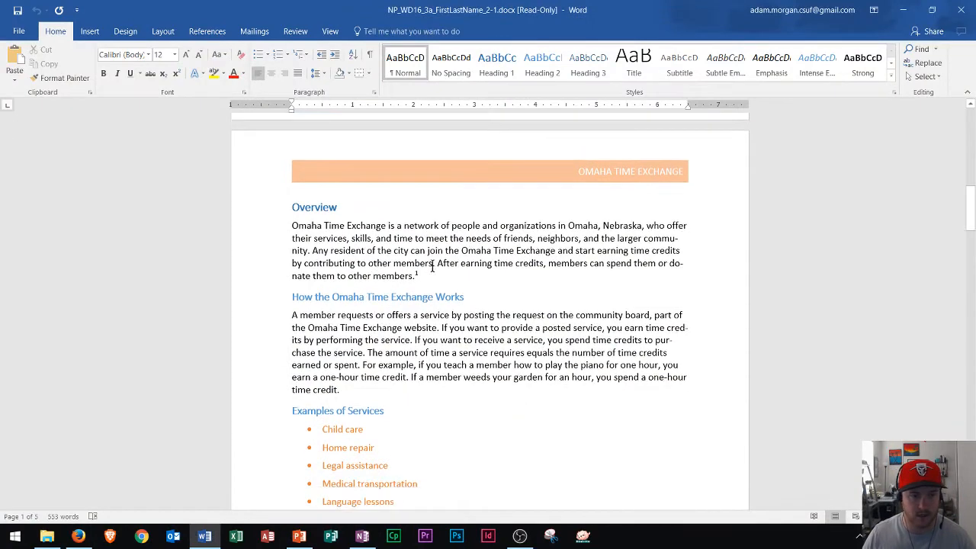
# - Check the styles applied to the Overview and How the Omaha Time Exchange Works headings
pyautogui.scroll(-3)
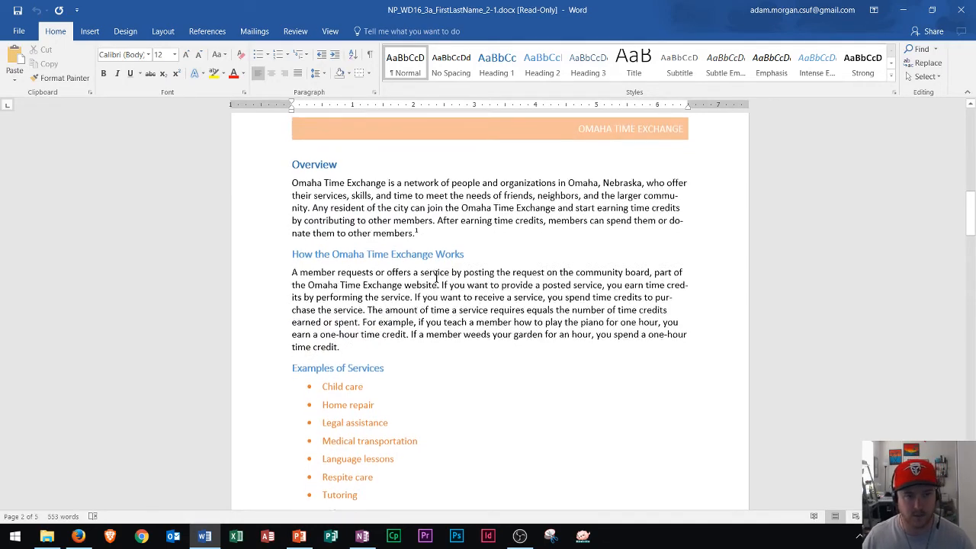
pyautogui.scroll(-3)
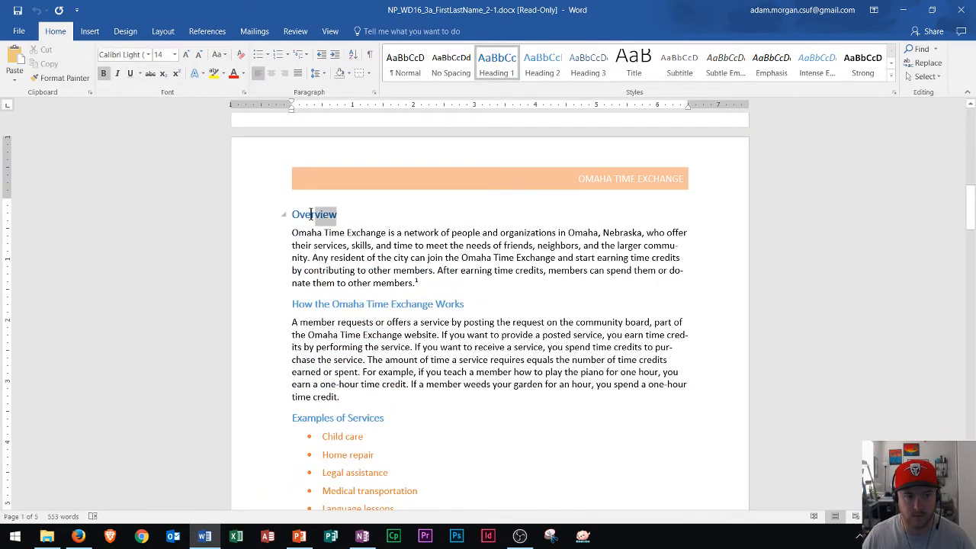
pyautogui.doubleClick(313, 214)
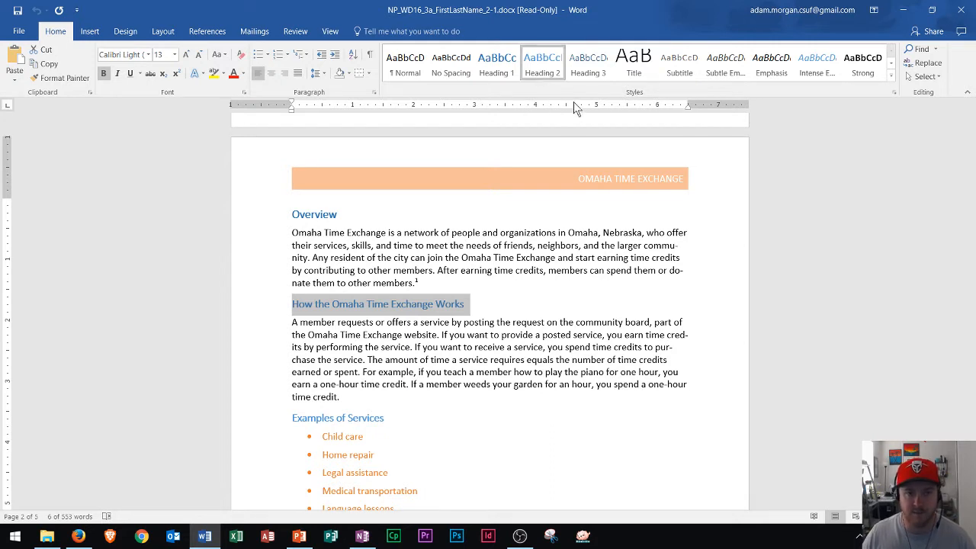
pyautogui.click(453, 347)
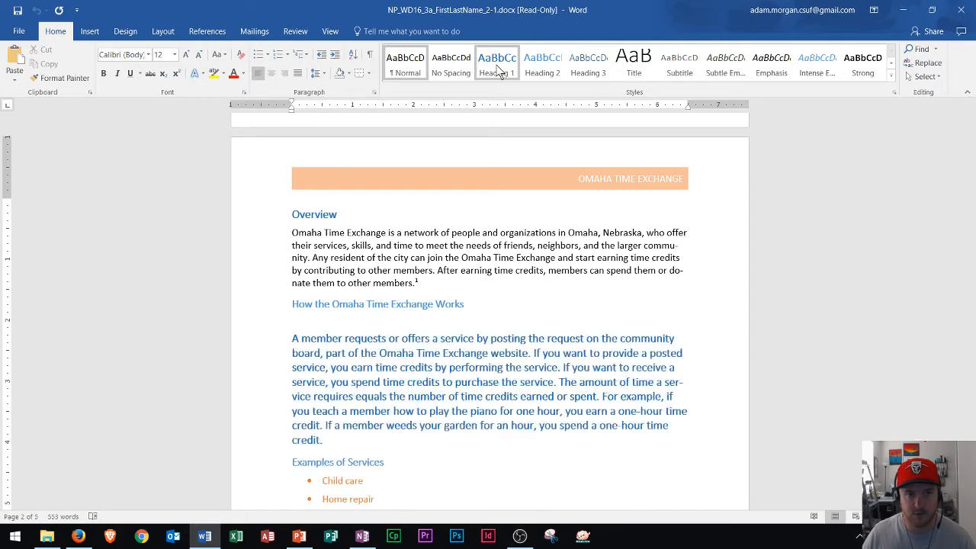
pyautogui.rightClick(498, 62)
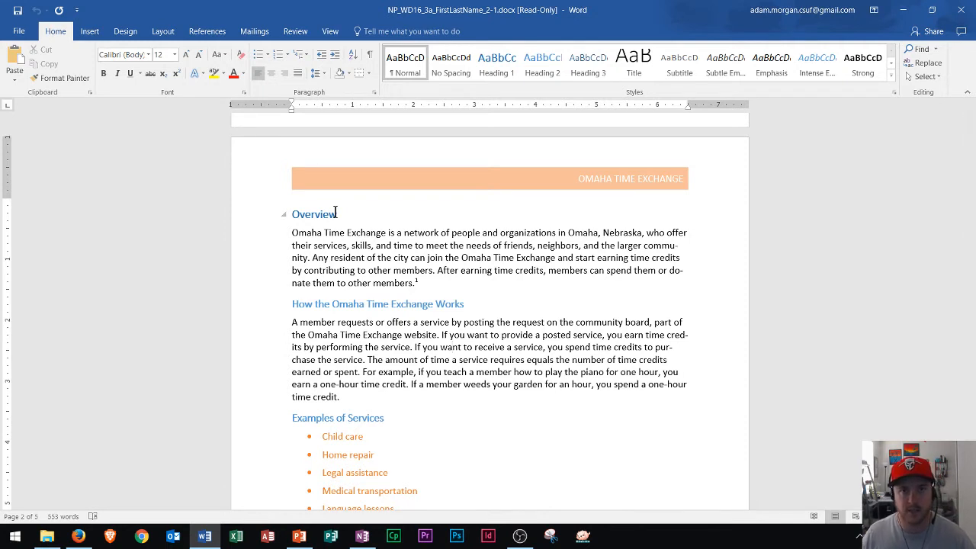
pyautogui.moveTo(330, 32)
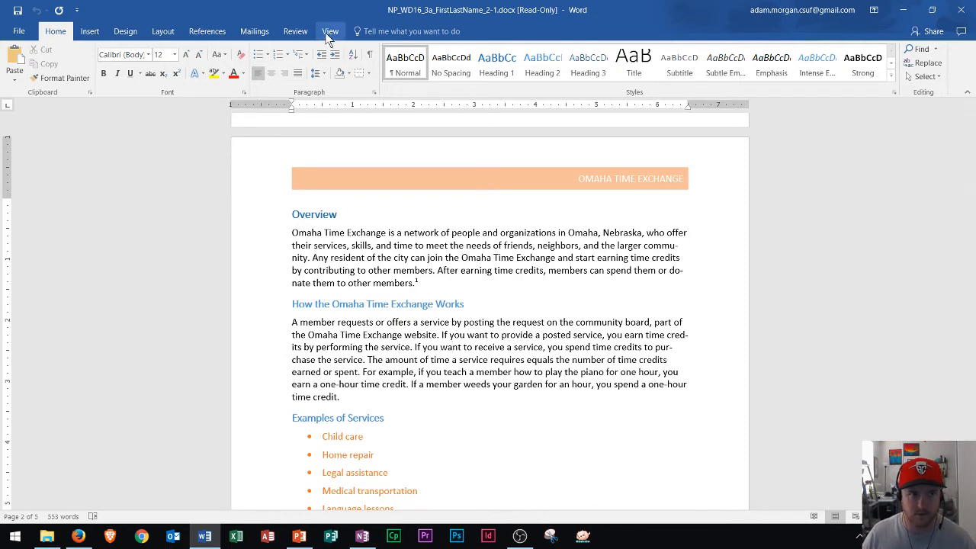
# - Show the Navigation pane and jump between Special Projects, Open Space Gardens and Overview
pyautogui.click(330, 31)
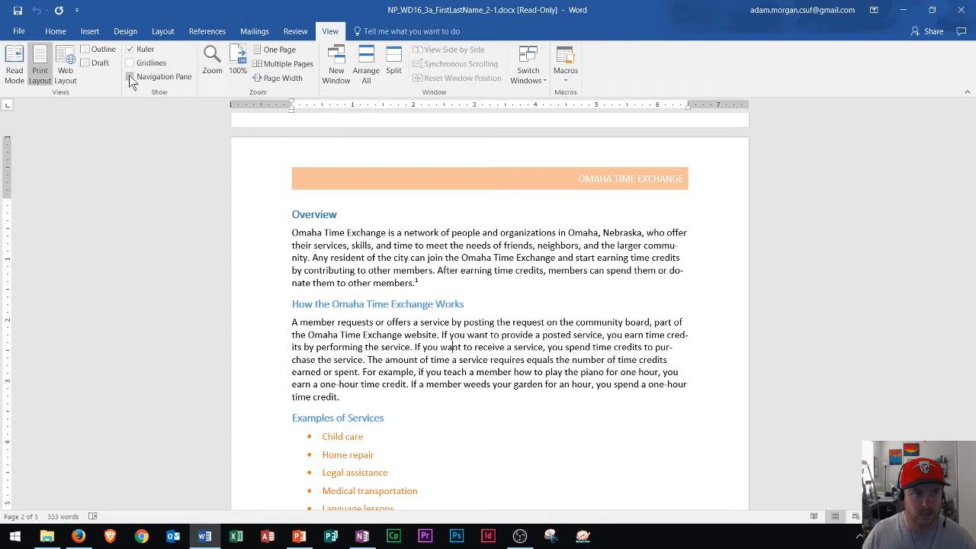
pyautogui.moveTo(131, 77)
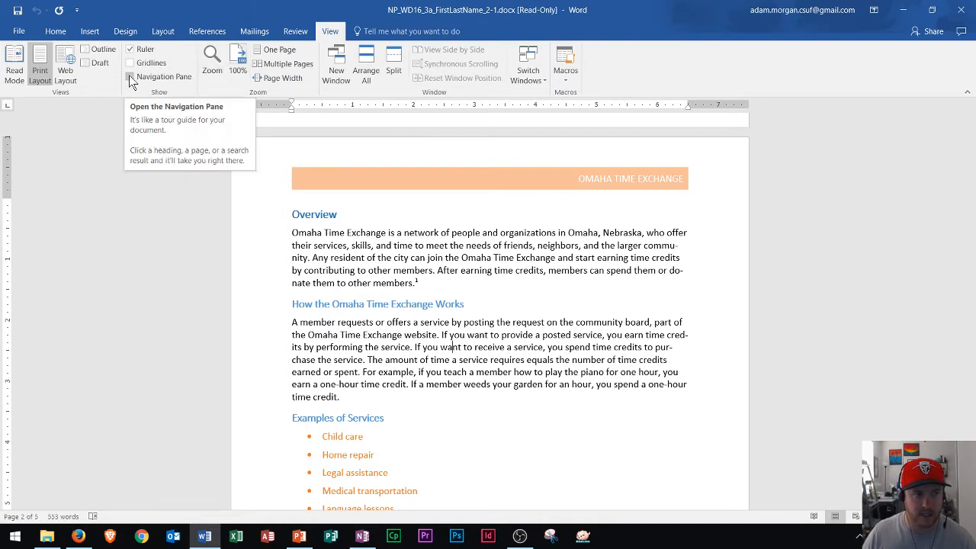
pyautogui.click(130, 76)
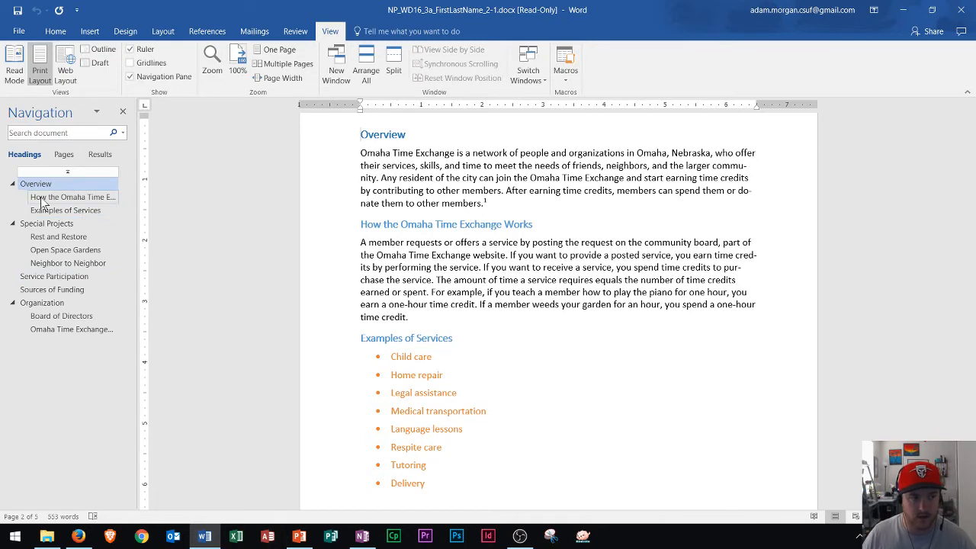
pyautogui.click(55, 31)
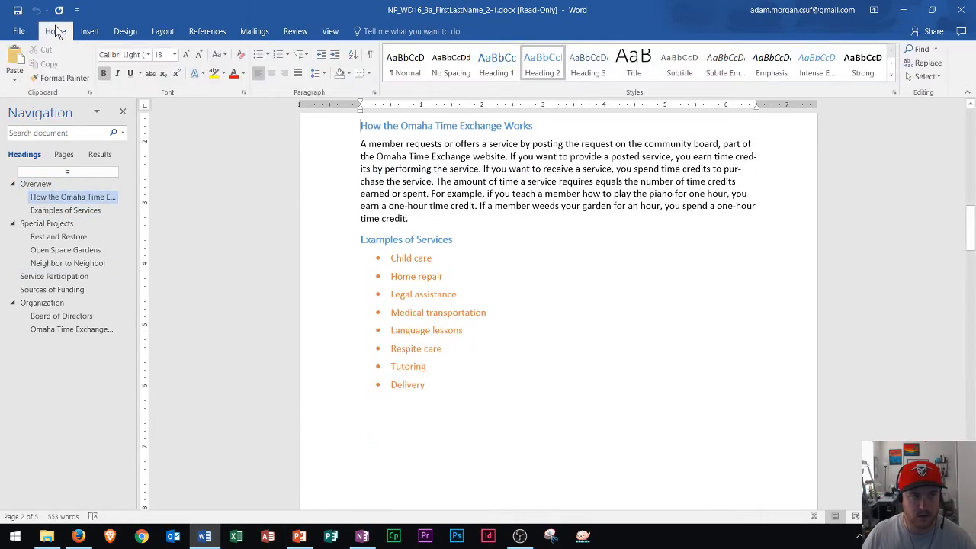
pyautogui.click(72, 196)
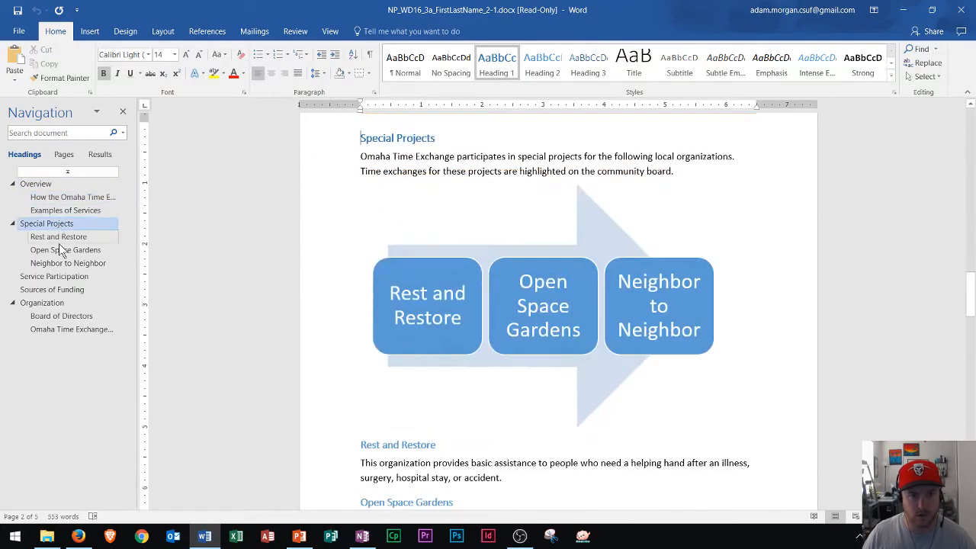
pyautogui.click(65, 250)
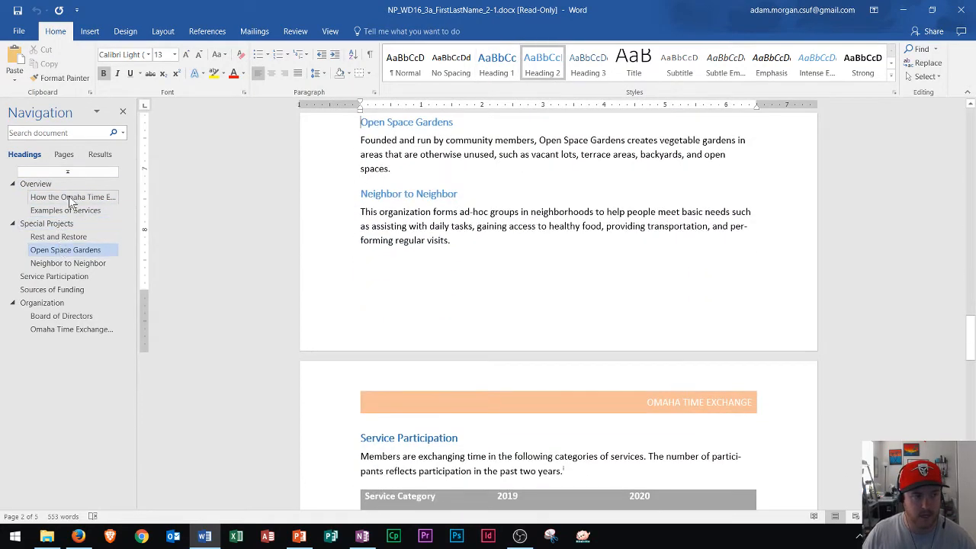
pyautogui.click(35, 183)
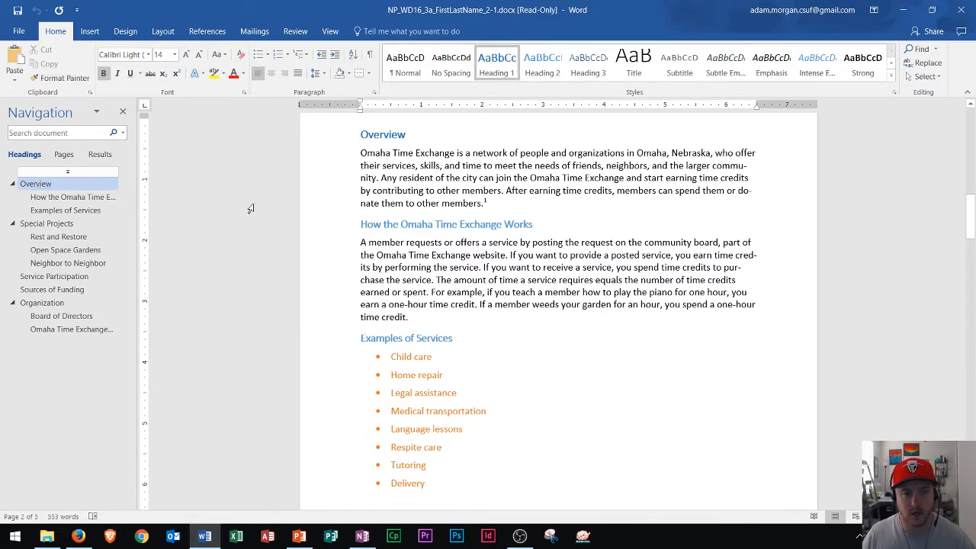
pyautogui.moveTo(421, 195)
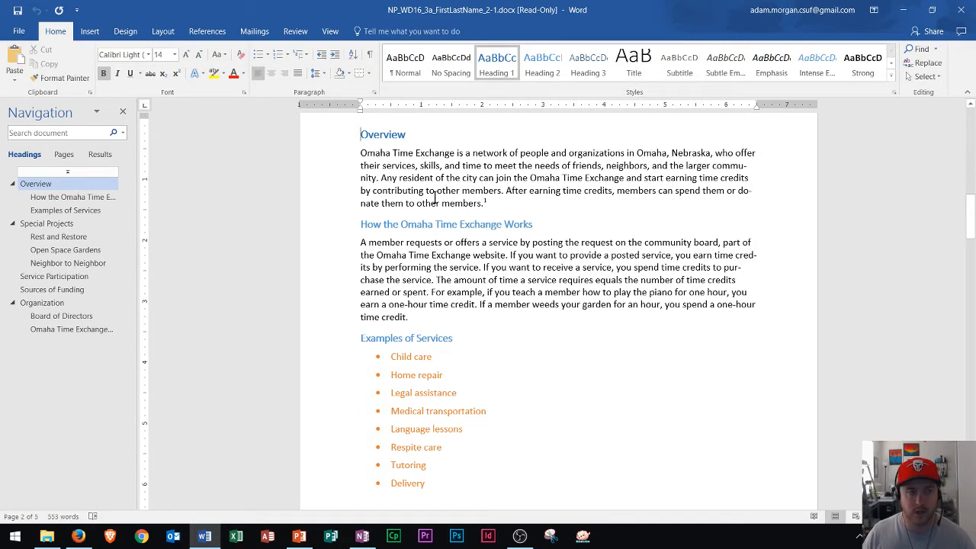
# - Insert a cover page titled OMAHA TIME EXCHANGE, Annual Report, ahead of the Overview heading
pyautogui.click(89, 31)
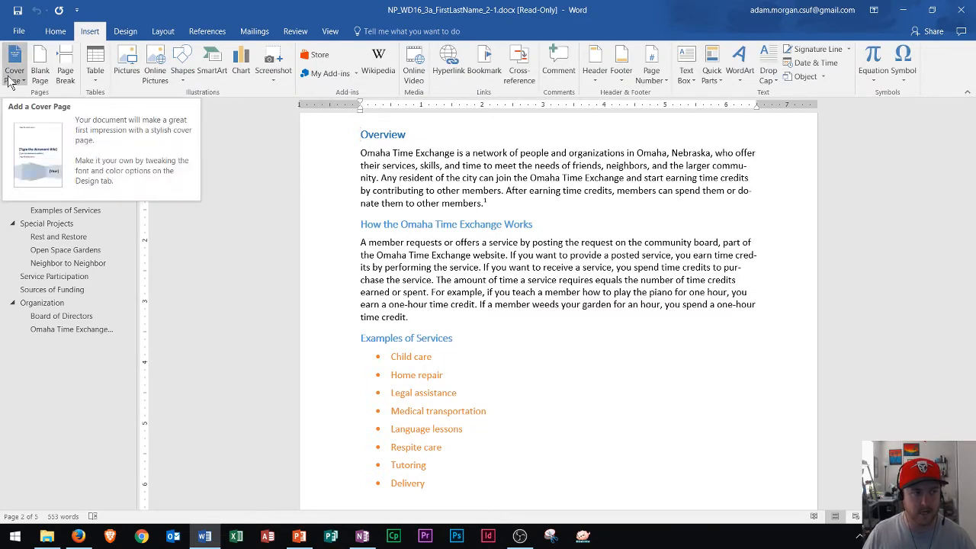
pyautogui.click(15, 64)
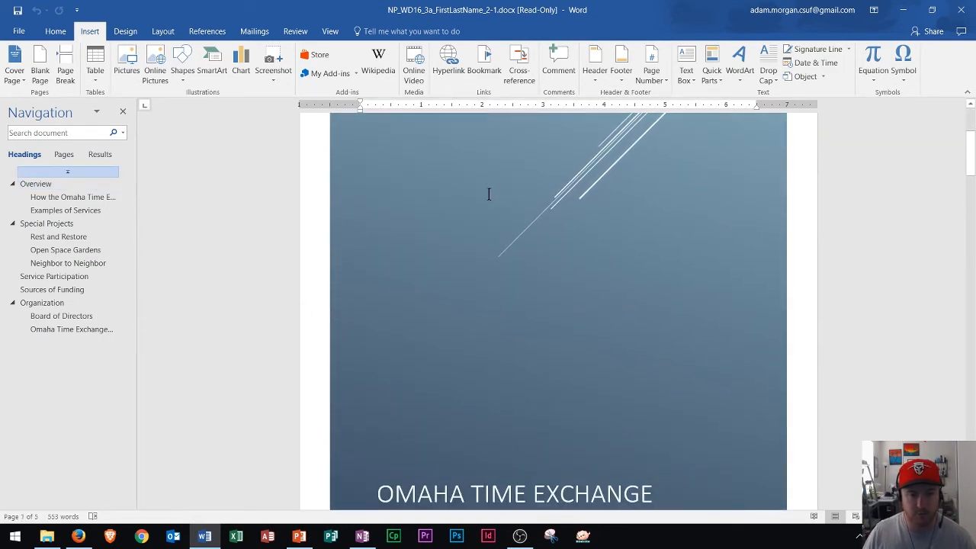
pyautogui.scroll(-3)
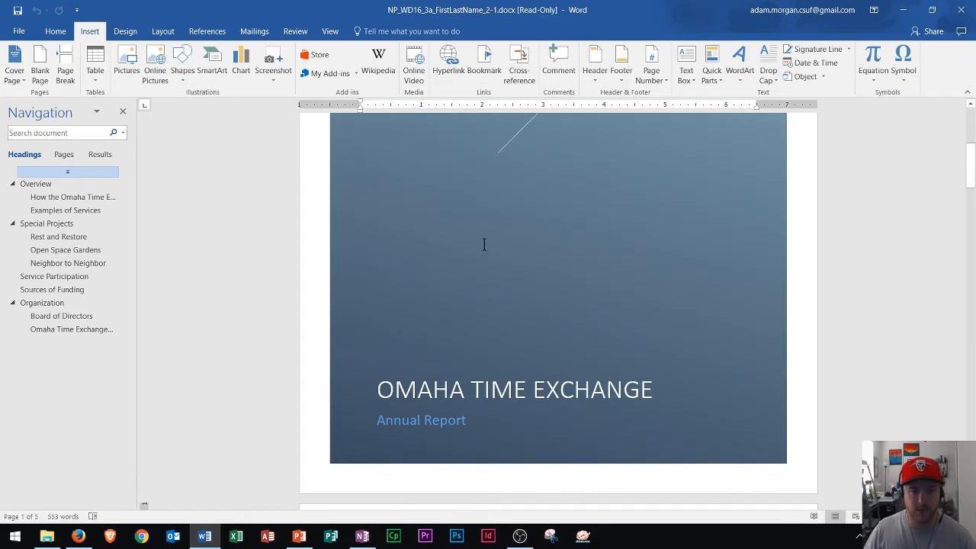
pyautogui.scroll(-3)
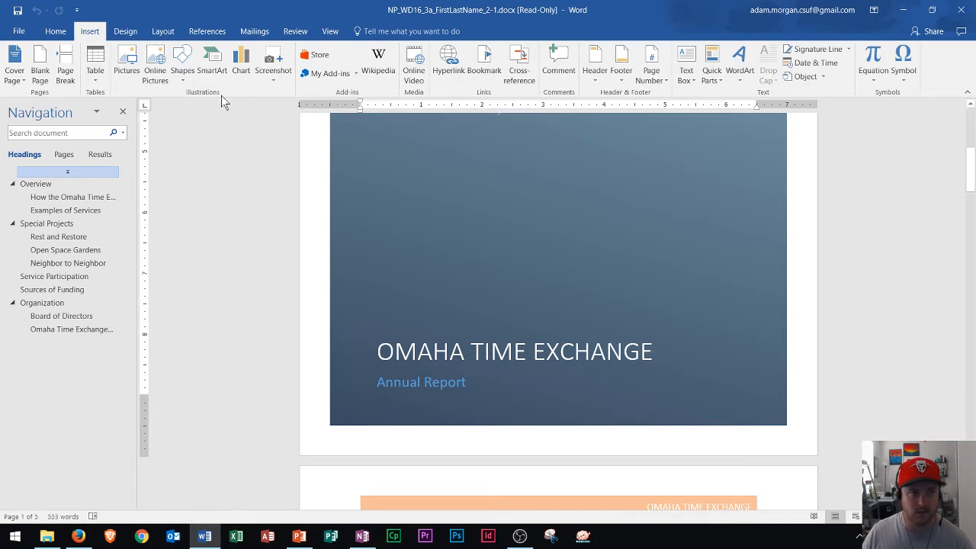
pyautogui.click(206, 31)
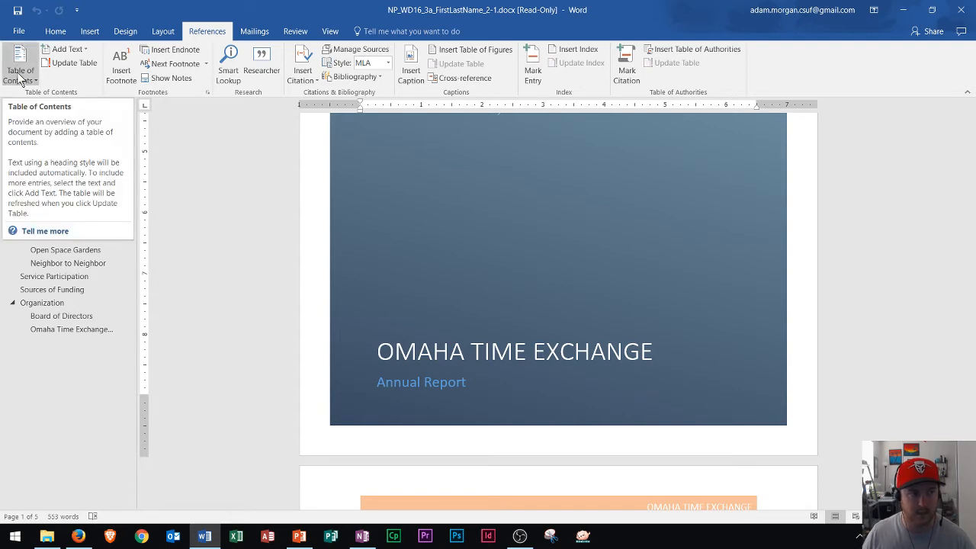
# - Insert an automatic table of contents with headings and page numbers after the cover page
pyautogui.click(21, 65)
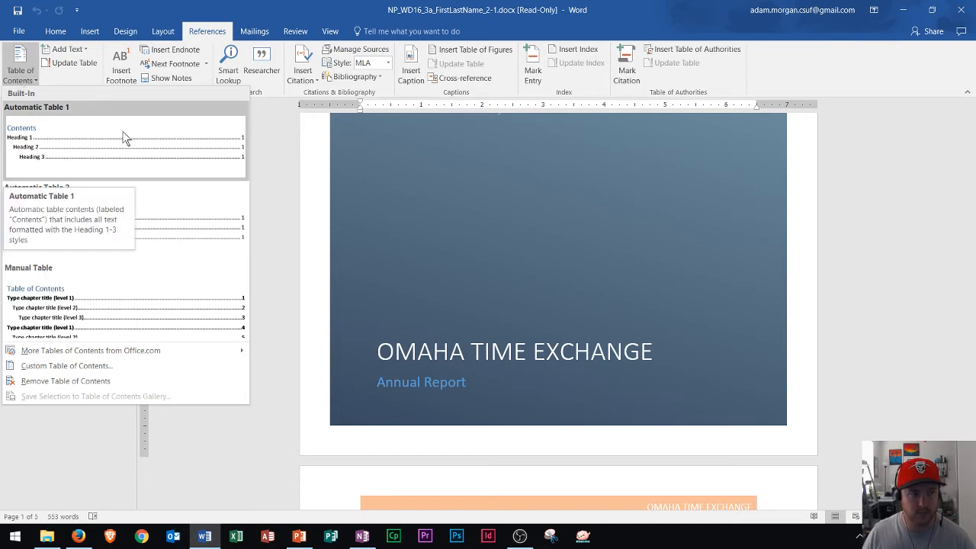
pyautogui.moveTo(168, 214)
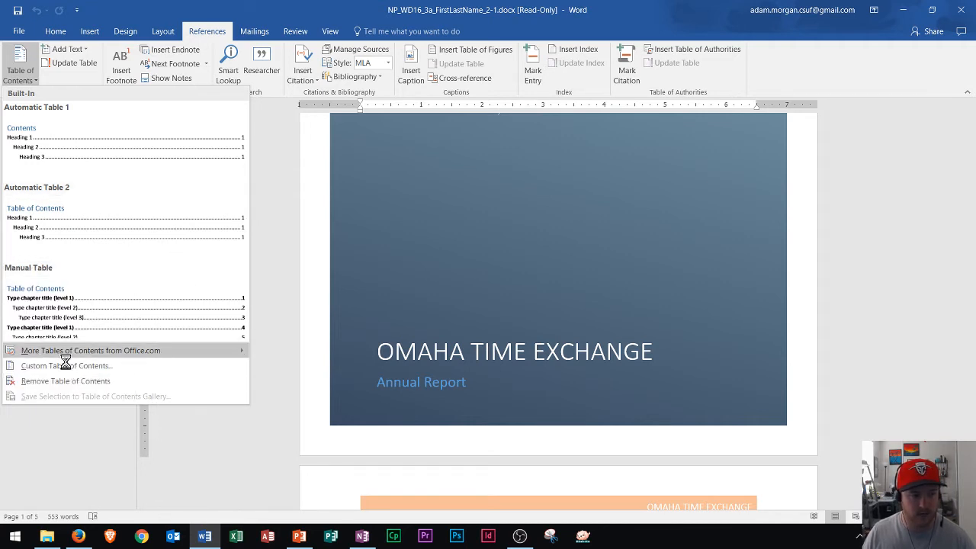
pyautogui.moveTo(103, 376)
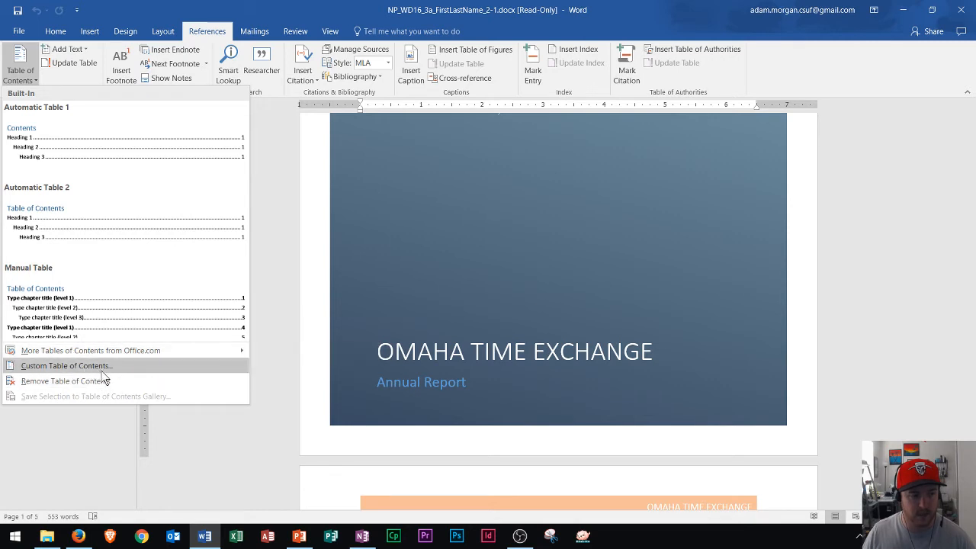
pyautogui.moveTo(91, 153)
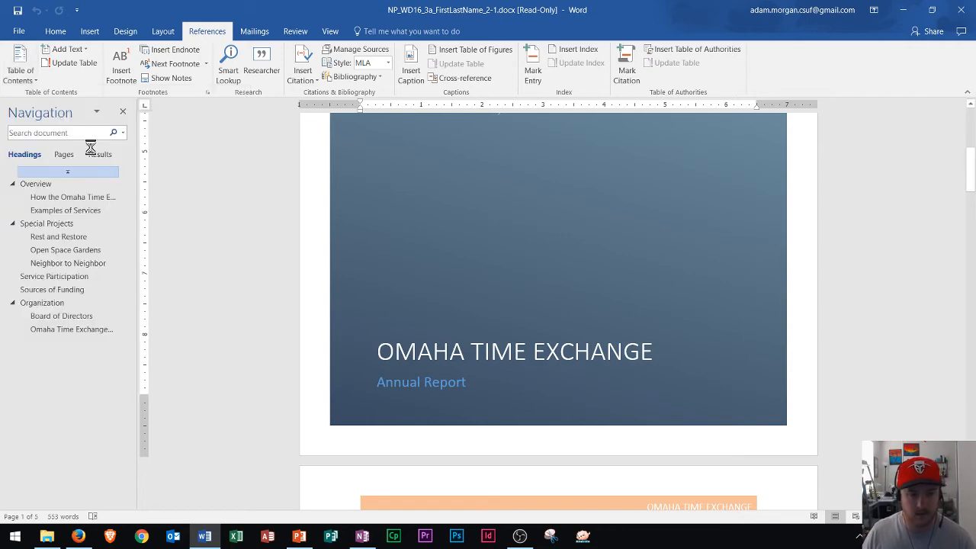
pyautogui.scroll(-3)
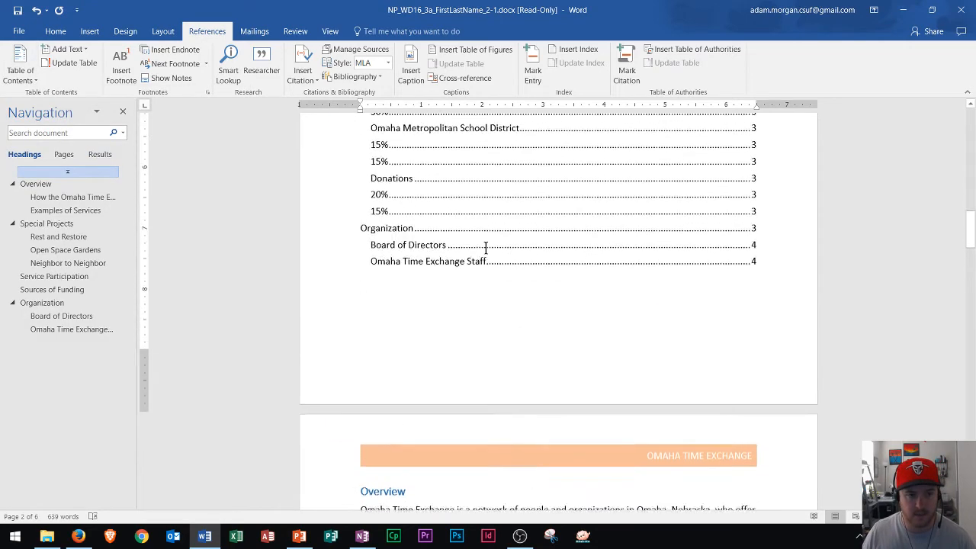
pyautogui.scroll(3)
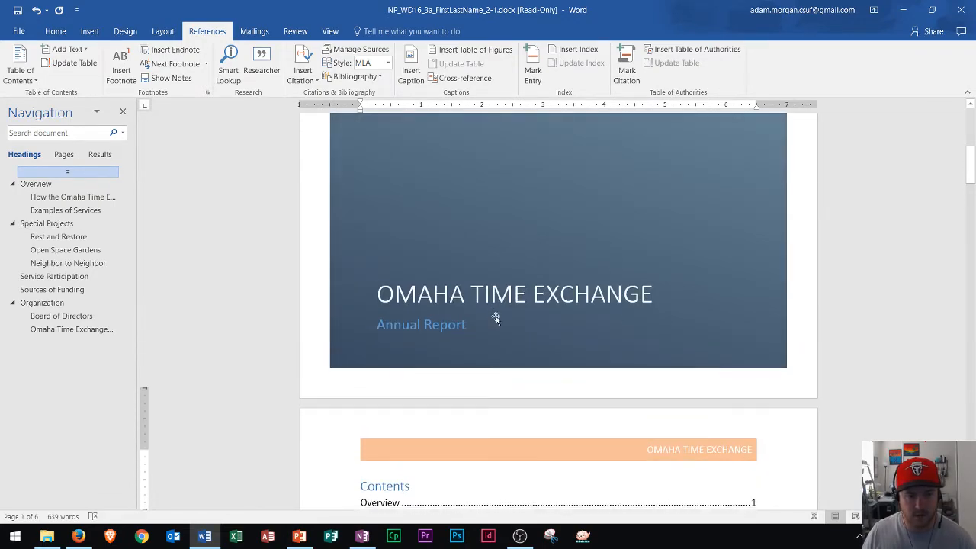
pyautogui.scroll(-3)
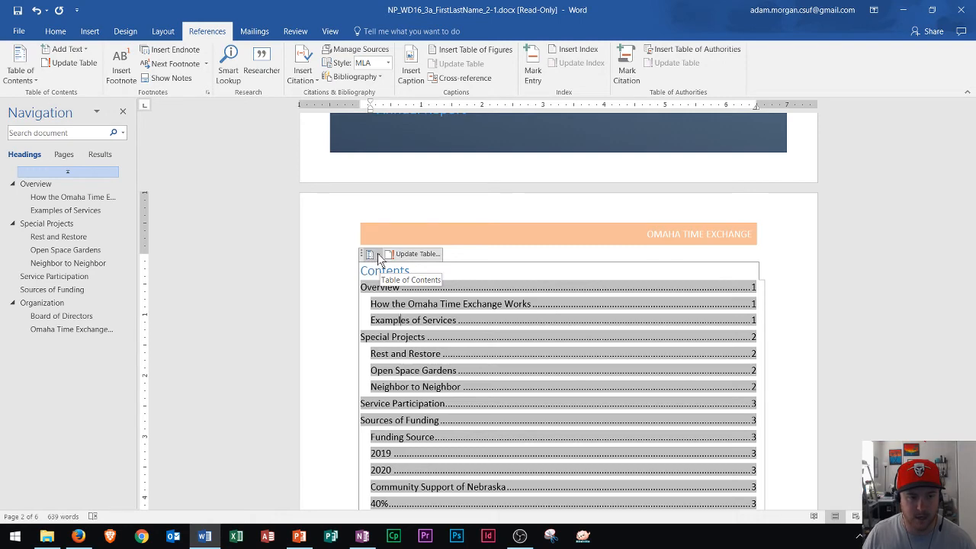
# - Switch the Contents list to a Manual Table with placeholder chapter titles
pyautogui.click(369, 254)
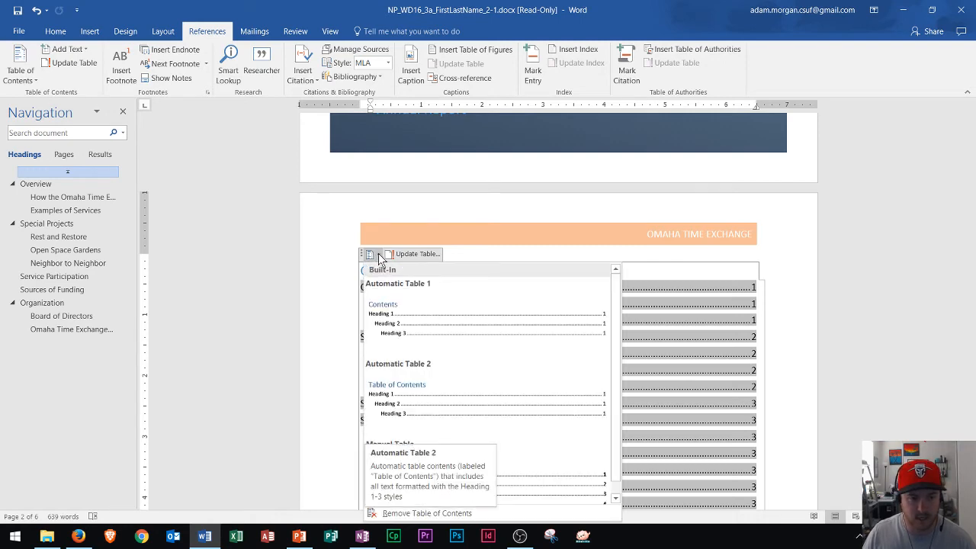
pyautogui.click(397, 363)
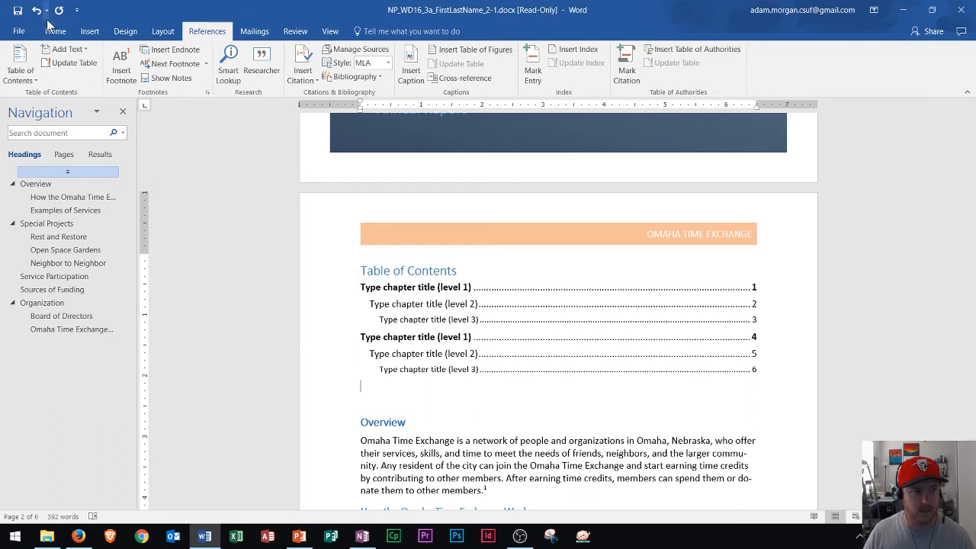
# - Insert a page break so the Overview section starts on the page after the Table of Contents
pyautogui.click(90, 31)
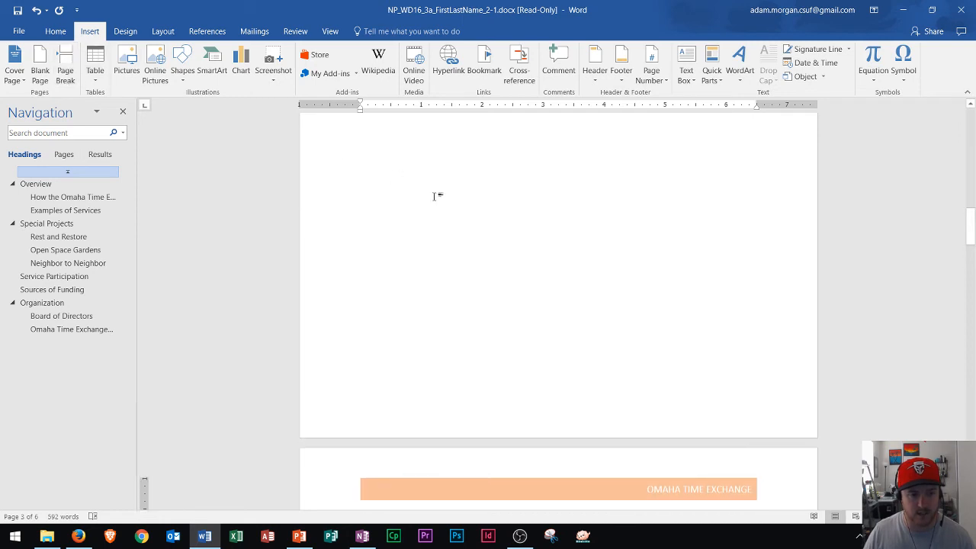
pyautogui.scroll(-3)
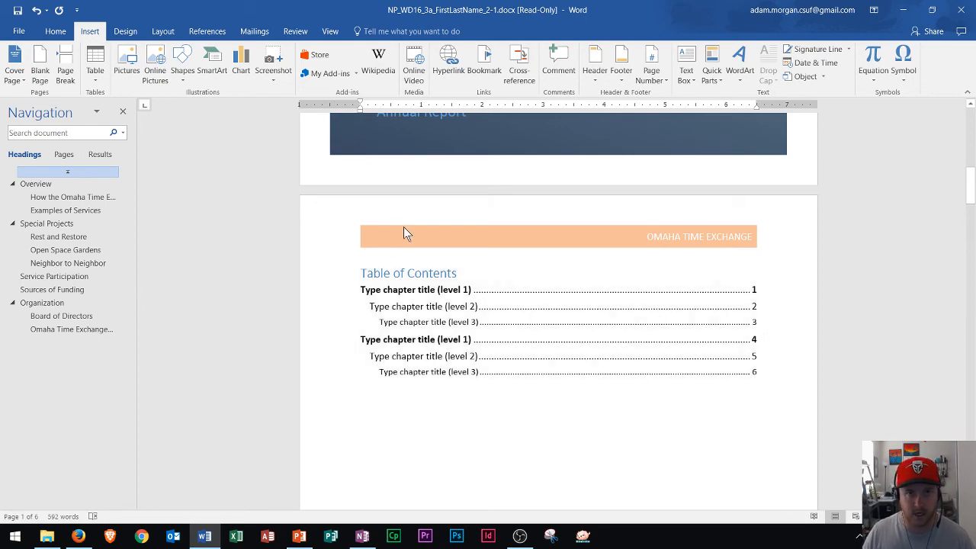
pyautogui.moveTo(602, 492)
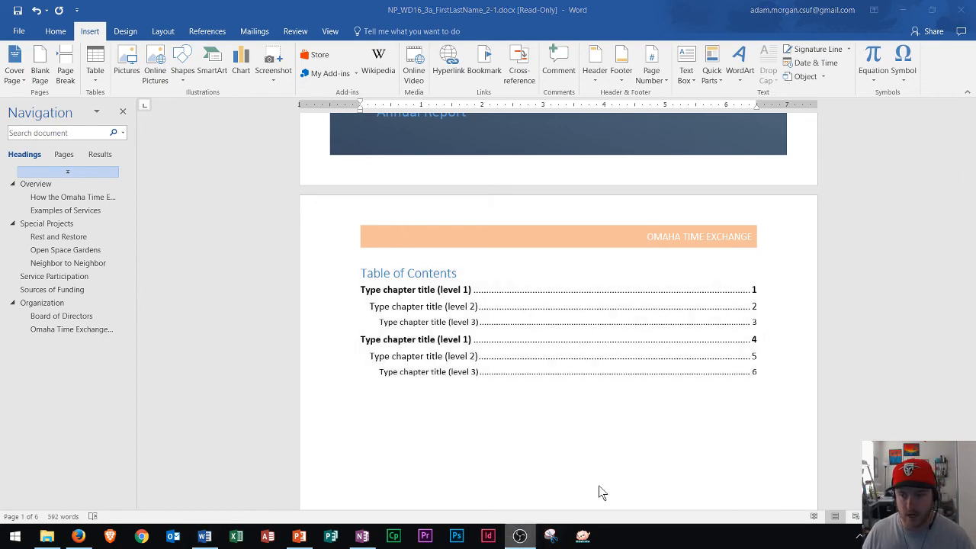